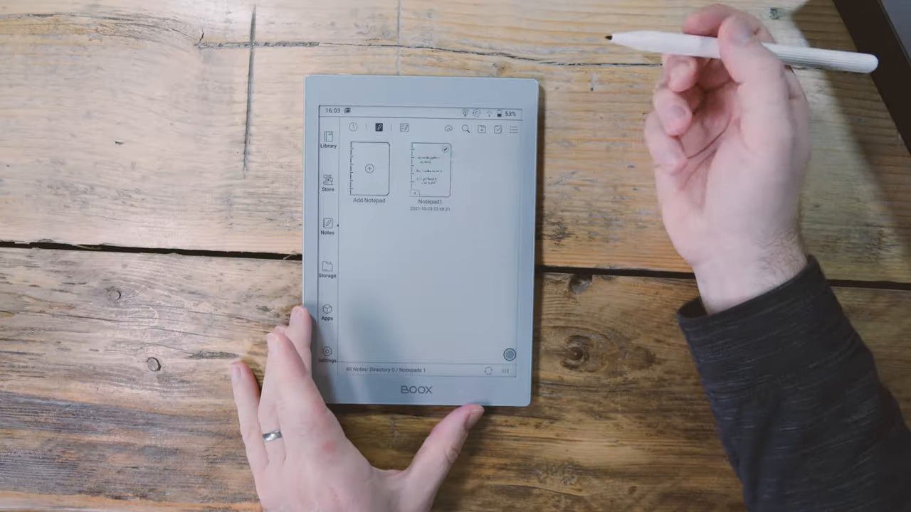
Leave the Notes library and bring up the BOOX App Store from the Apps section
click(427, 171)
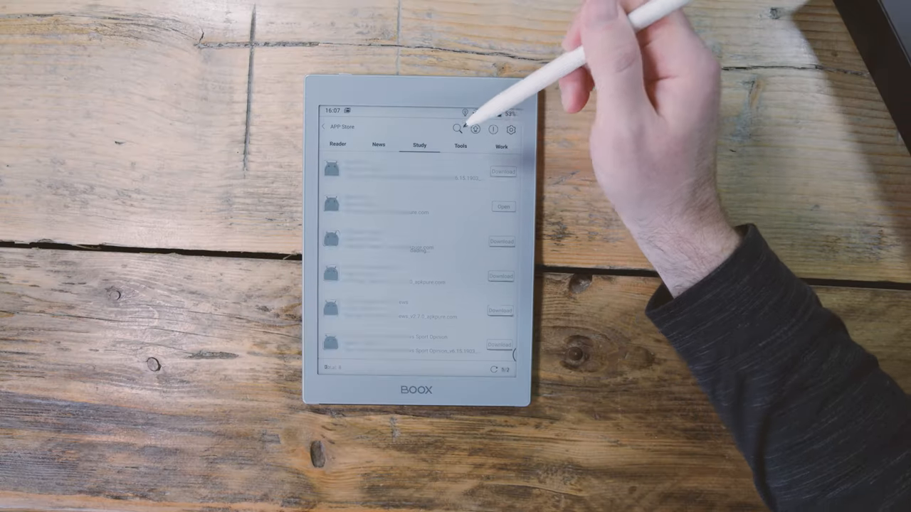
Switch from the Study apps list back to a blank handwriting note page
click(500, 145)
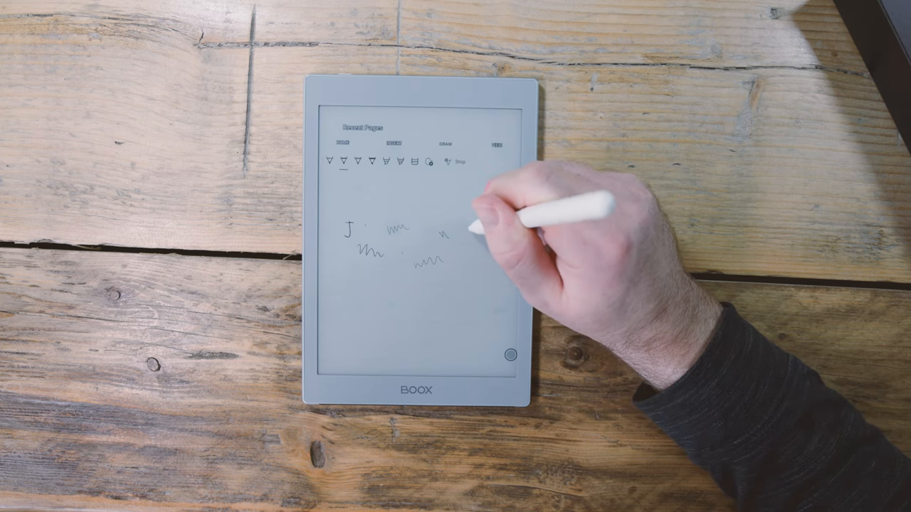
Handwrite 'Just w' with a letter J and test scribbles on the note page
text(Just w)
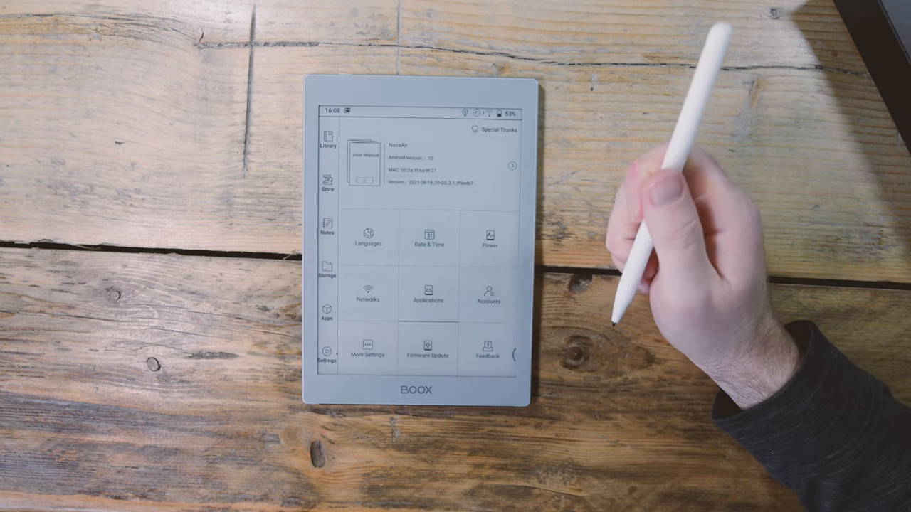
click(427, 293)
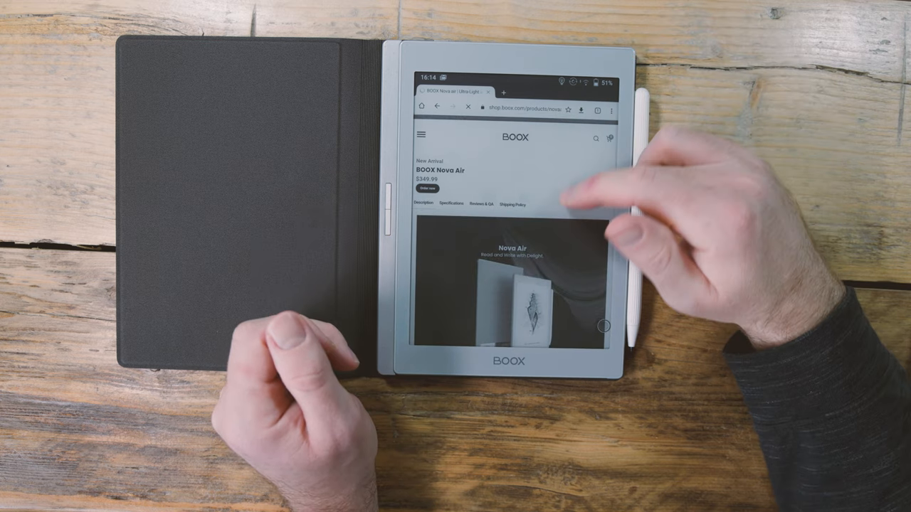
Scroll the Nova Air product page down to the A Breath of Fresh Air section
scroll(down, 3)
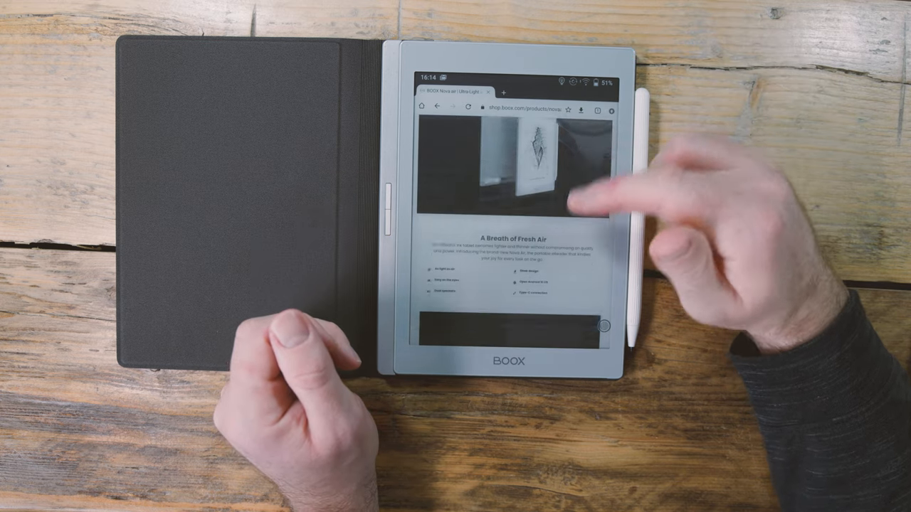
scroll(down, 3)
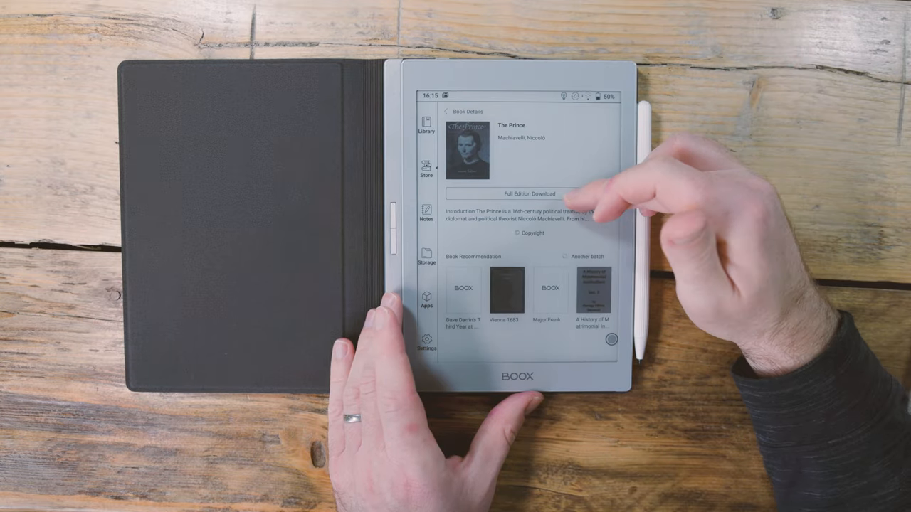
Download the Full Edition of The Prince from its book details page
click(521, 194)
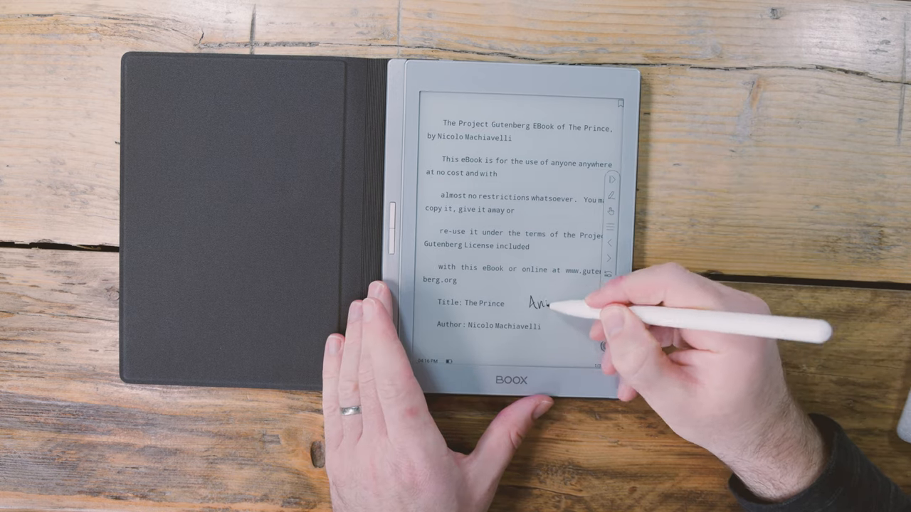